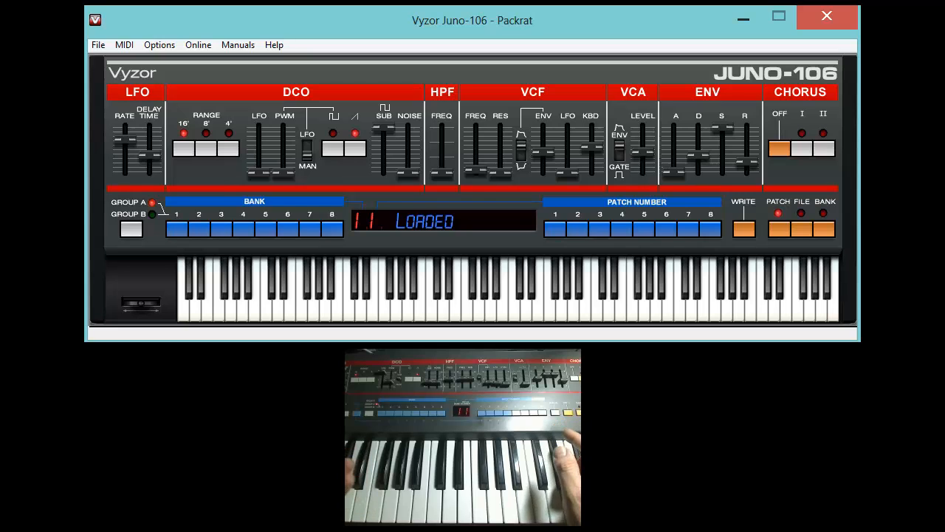
Step: Select Bank 1, Patch 1 so patch 11 is sent to the Juno-106 and reads LOADED
{"action": "left_click", "coordinate": [576, 213]}
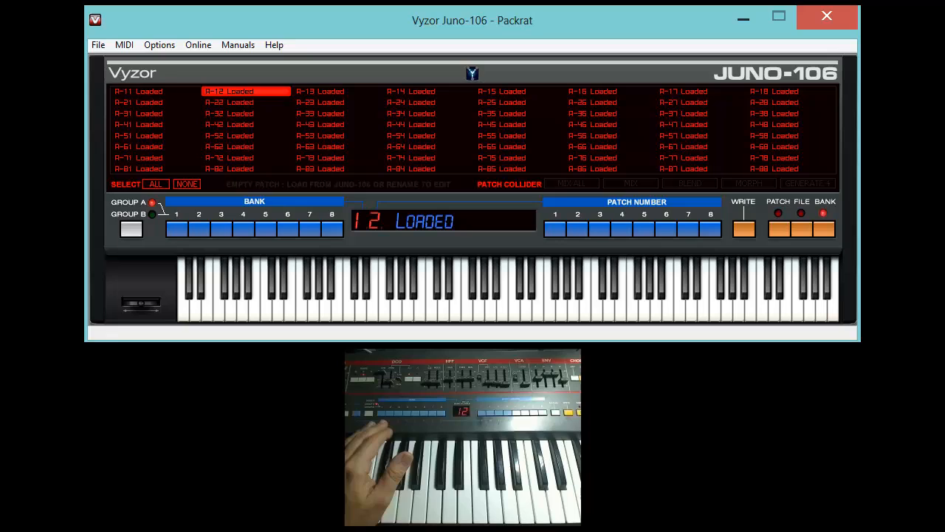
Step: With patch 12 loaded, switch back to PATCH mode to edit its sound settings
{"action": "left_click", "coordinate": [778, 212]}
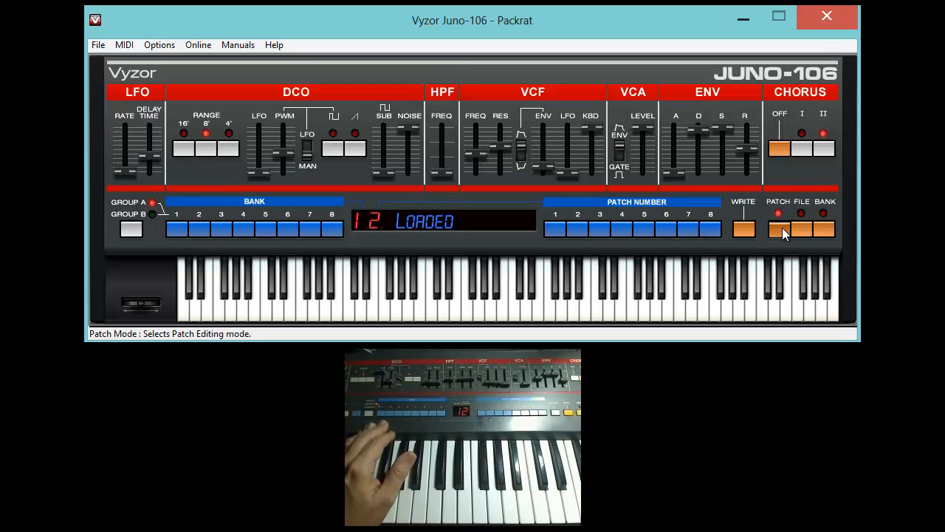